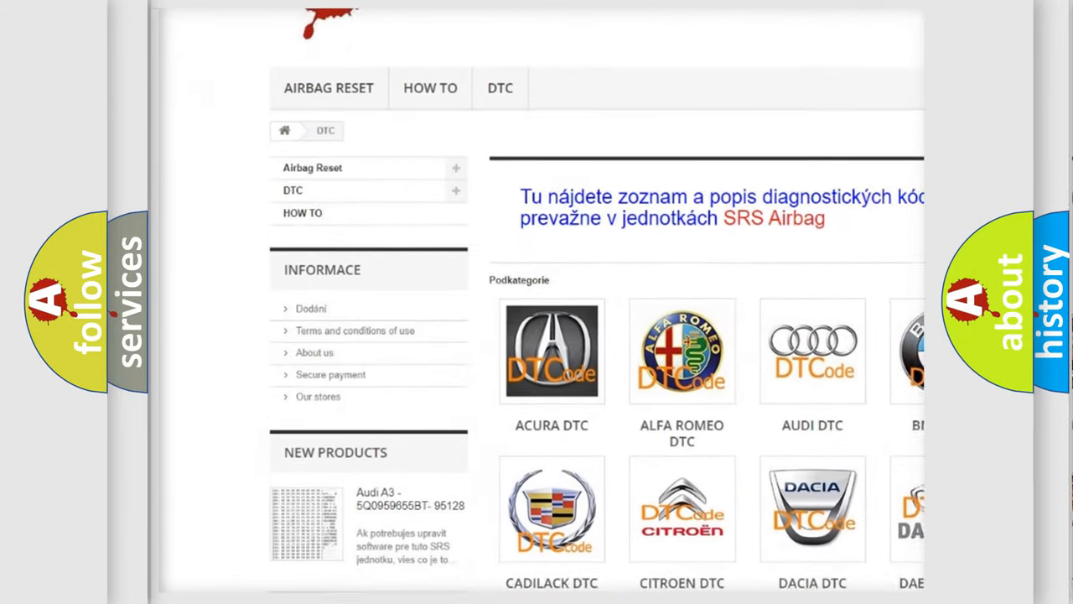
# - Scroll down the DTC category page past the car brand logos to the Jeep U1477 card
pyautogui.scroll(-3)
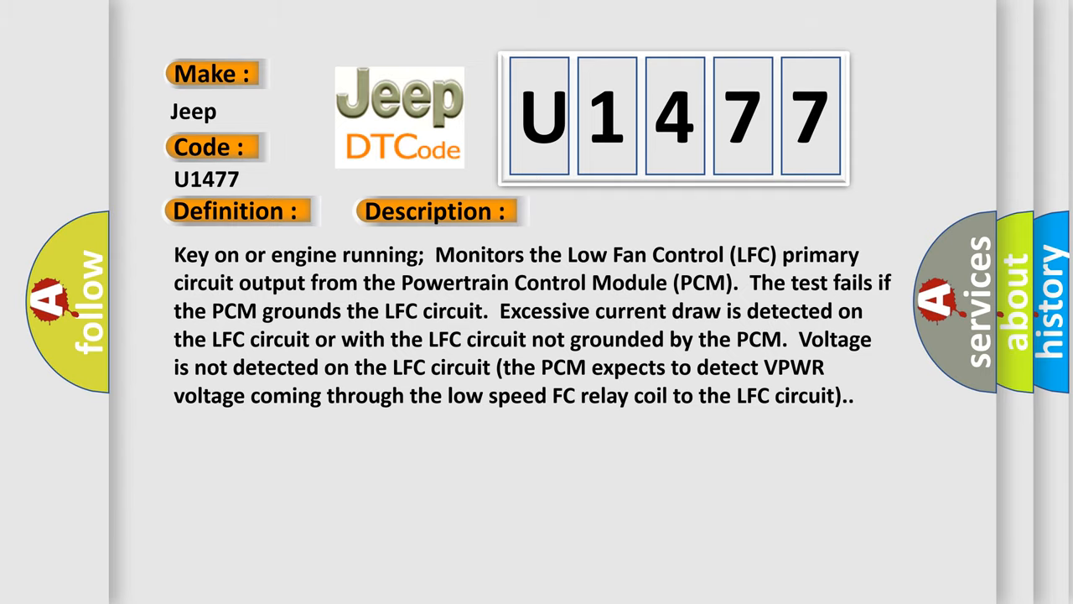
# - Move to the U1477 causes: open/short LFC circuit, open VPWR circuit, damaged relay
pyautogui.click(615, 210)
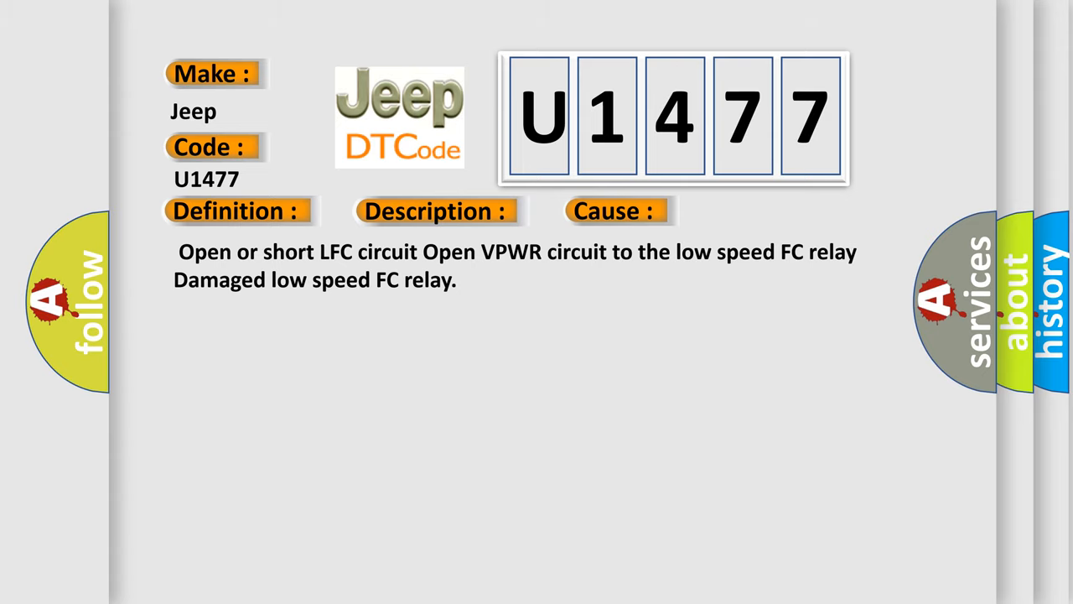